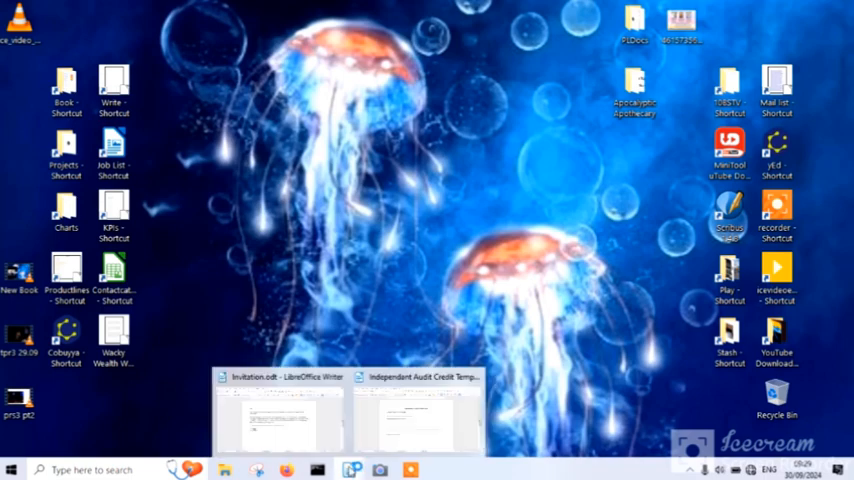
# - Switch to the Invitation.odt letter to Acorn People about the Steembroker initiative
pyautogui.click(278, 418)
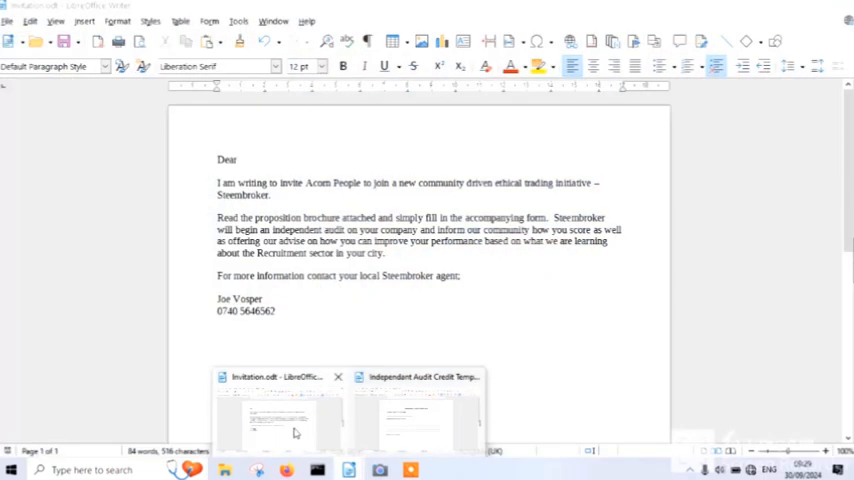
pyautogui.click(280, 415)
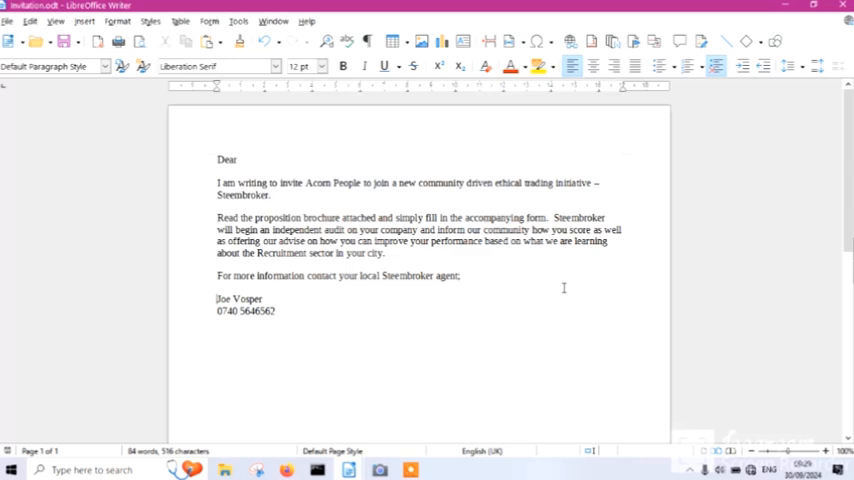
pyautogui.moveTo(103, 235)
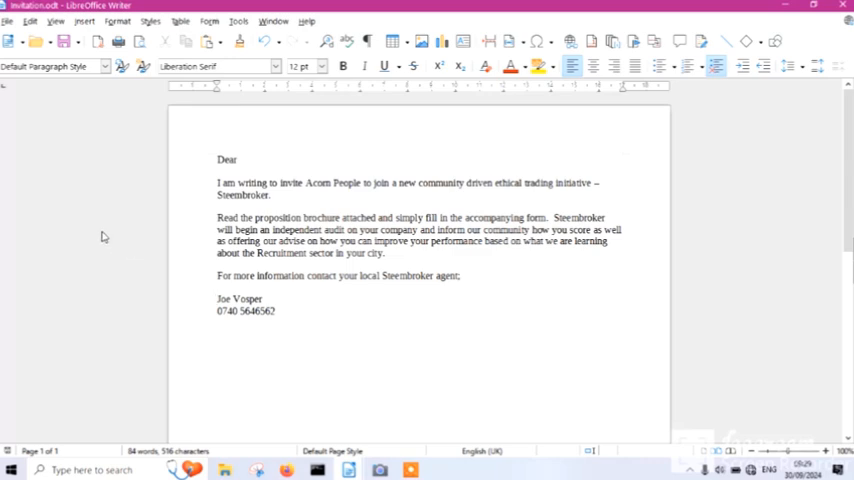
pyautogui.moveTo(190, 269)
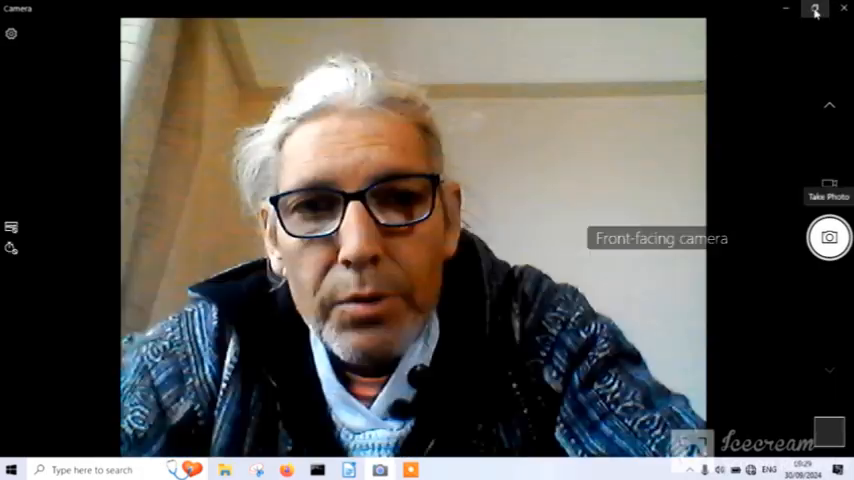
# - Restore the full-screen Camera view to a small window over the email draft
pyautogui.click(814, 9)
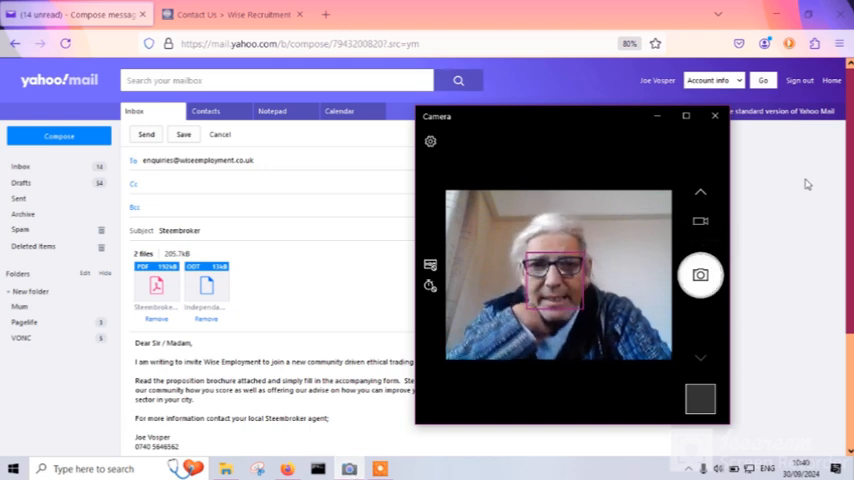
# - Send the Steembroker invitation email with two attachments to Wise Employment
pyautogui.click(715, 115)
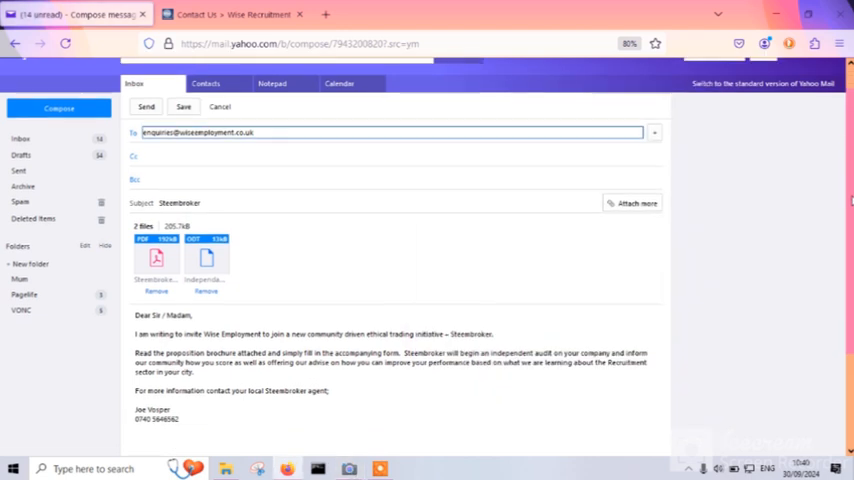
pyautogui.scroll(-3)
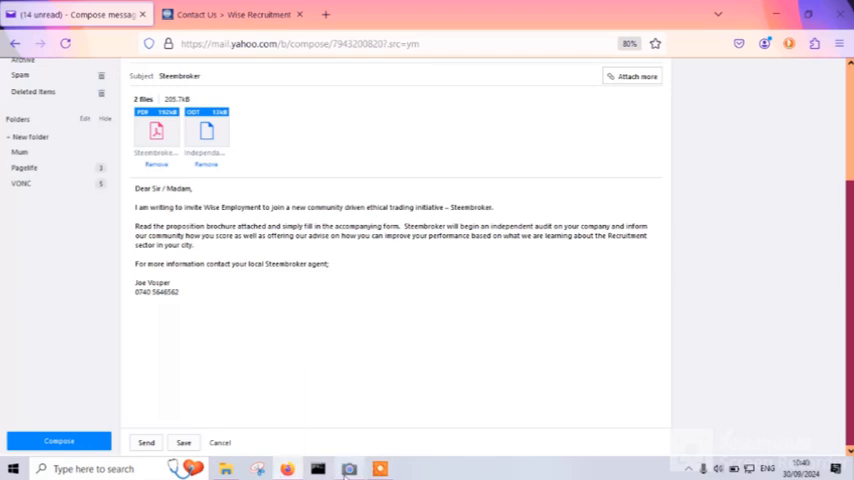
pyautogui.moveTo(757, 272)
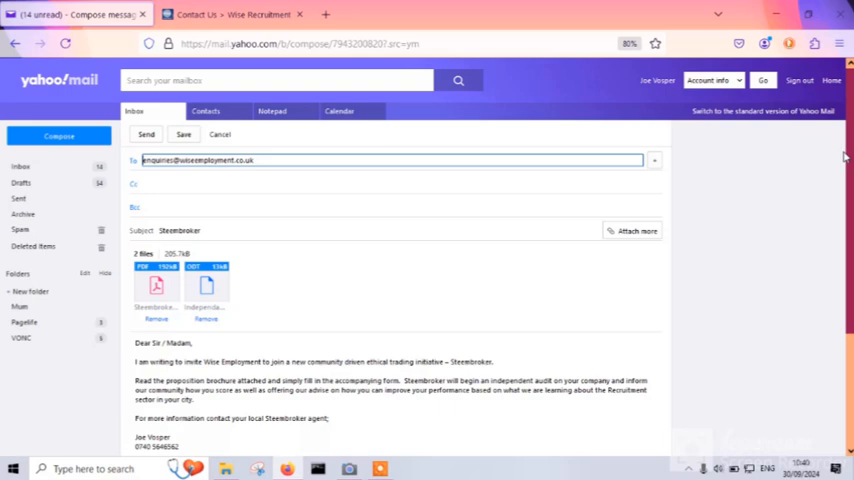
pyautogui.click(146, 134)
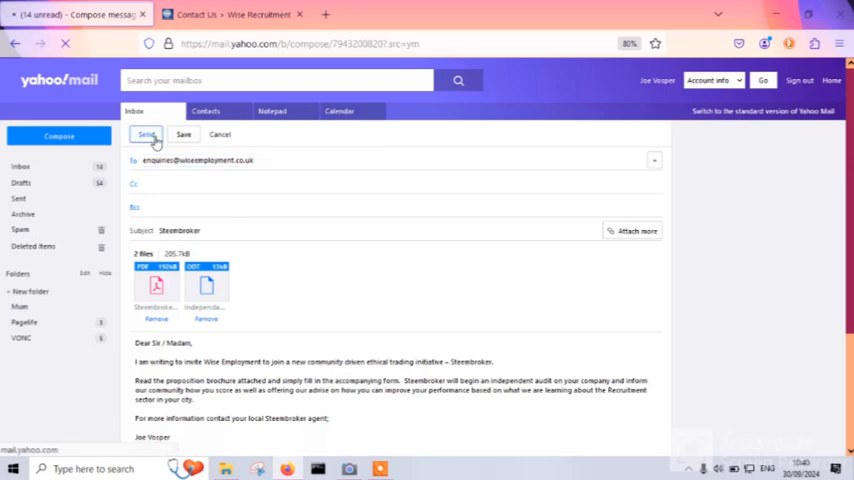
pyautogui.click(146, 135)
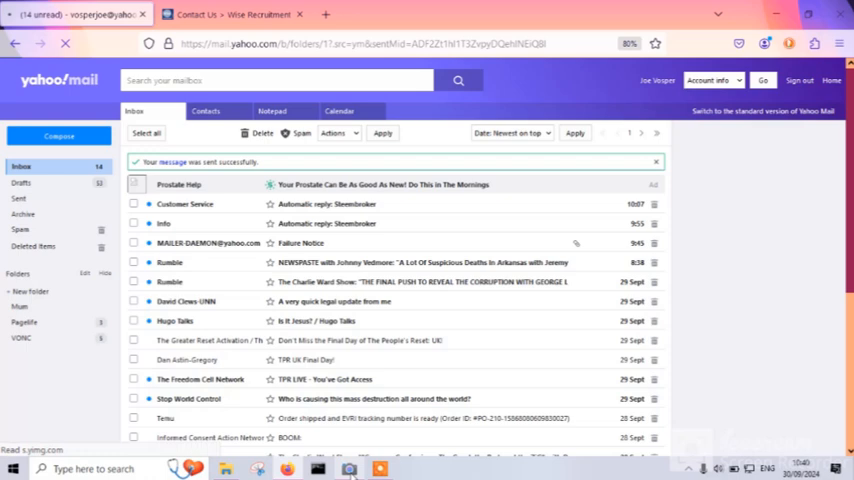
# - Open Independant Audit Credit Template from the Steembroker folder in File Explorer
pyautogui.click(348, 468)
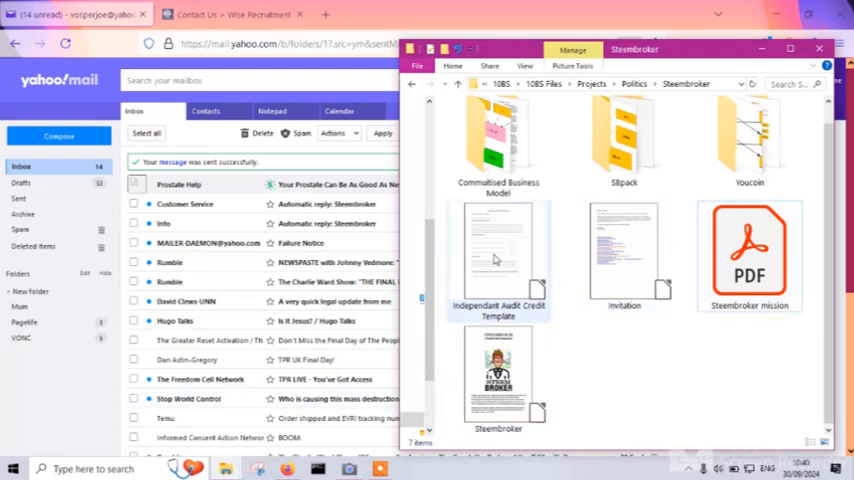
pyautogui.click(498, 255)
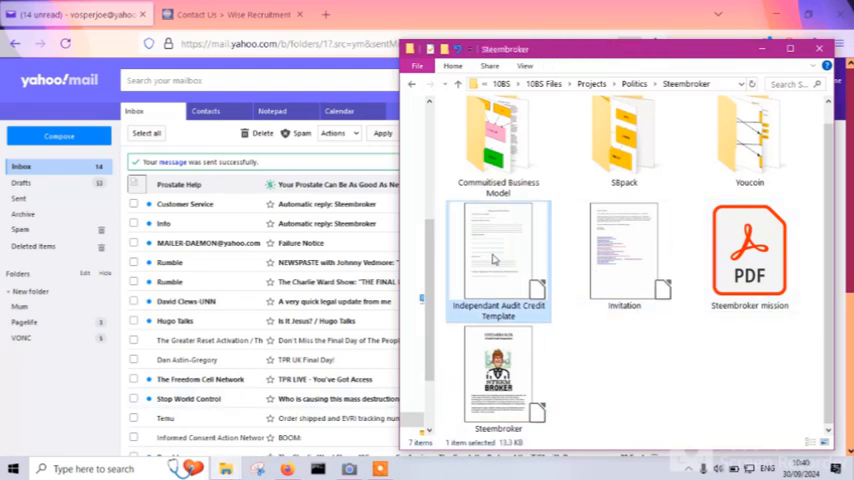
pyautogui.doubleClick(498, 258)
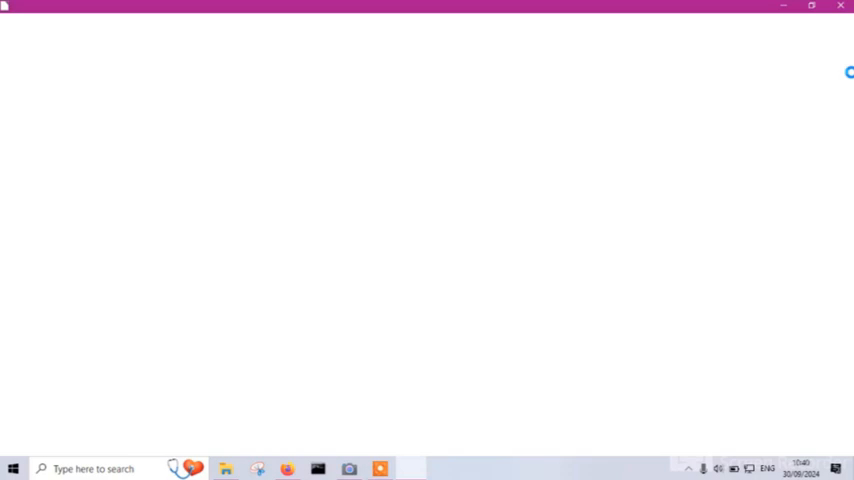
# - Dismiss the Paragraph dialog, scroll through the audit credit form, then close it
pyautogui.click(348, 468)
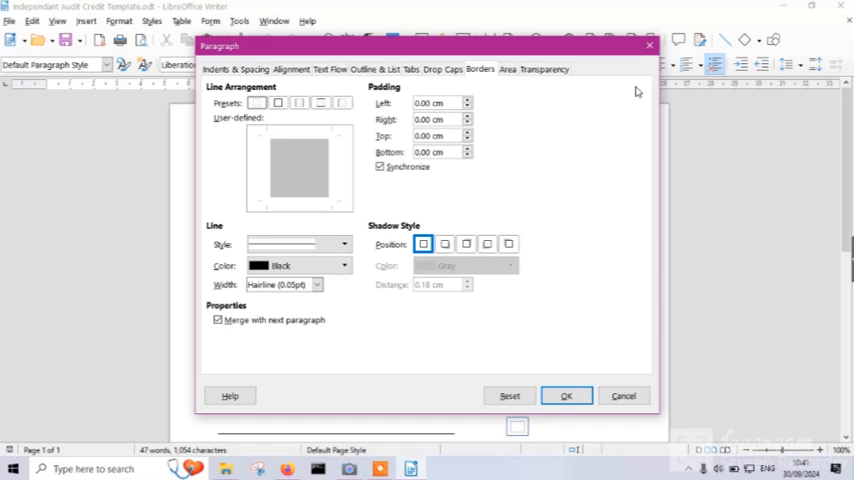
pyautogui.click(566, 395)
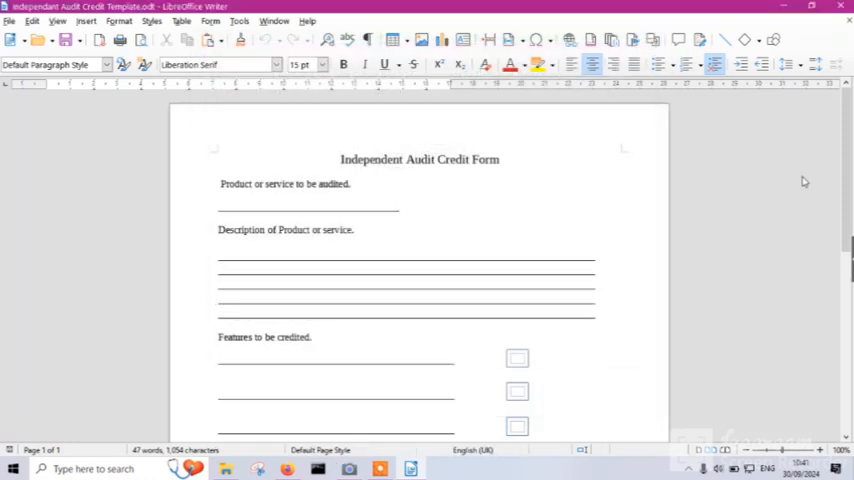
pyautogui.scroll(-3)
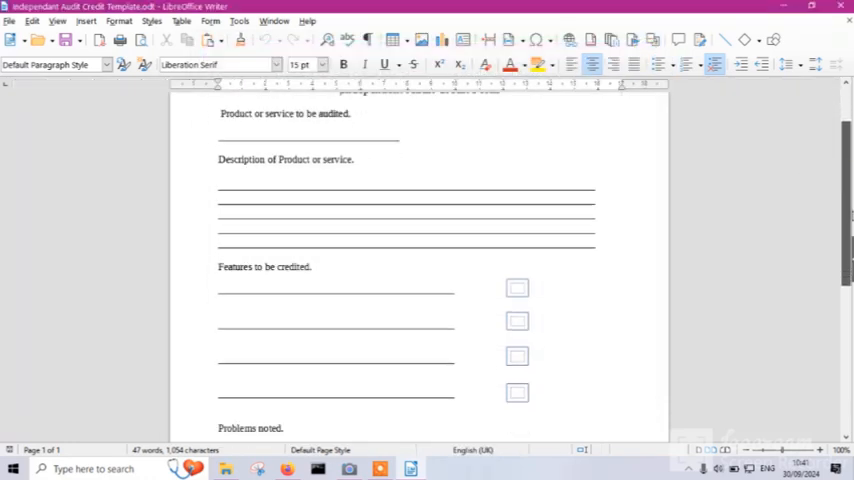
pyautogui.scroll(-3)
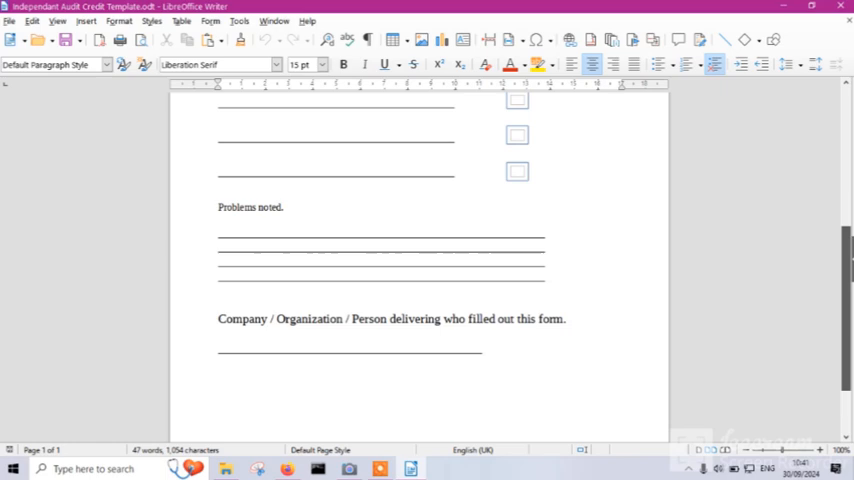
pyautogui.scroll(3)
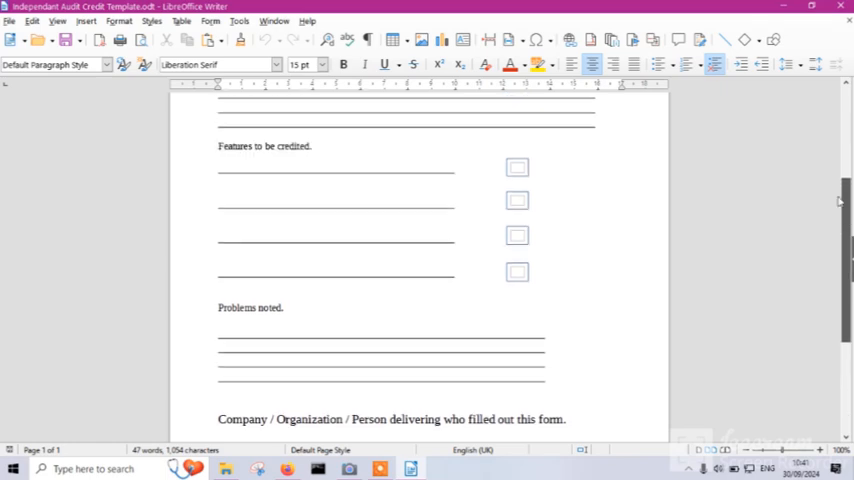
pyautogui.scroll(3)
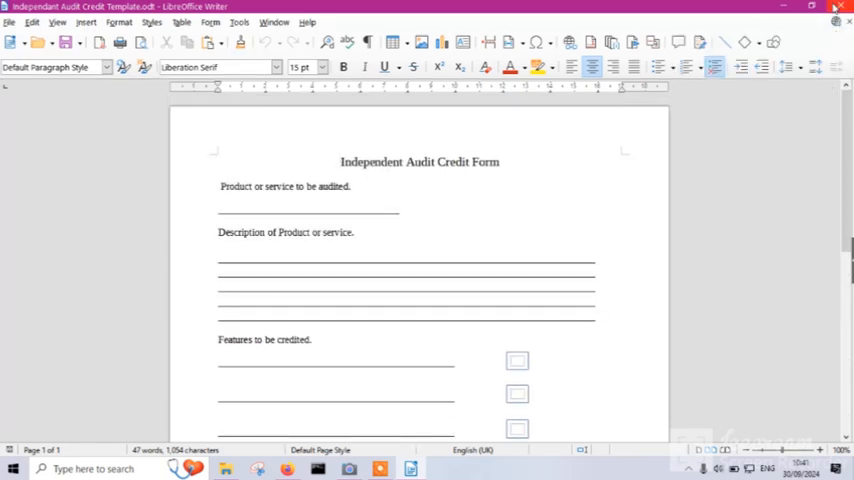
pyautogui.click(839, 6)
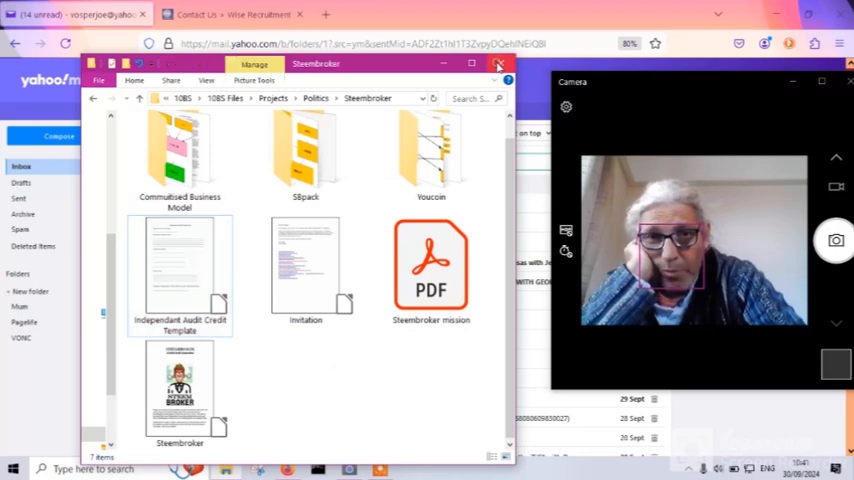
# - Close the Steembroker File Explorer window and open a new Firefox tab
pyautogui.click(498, 64)
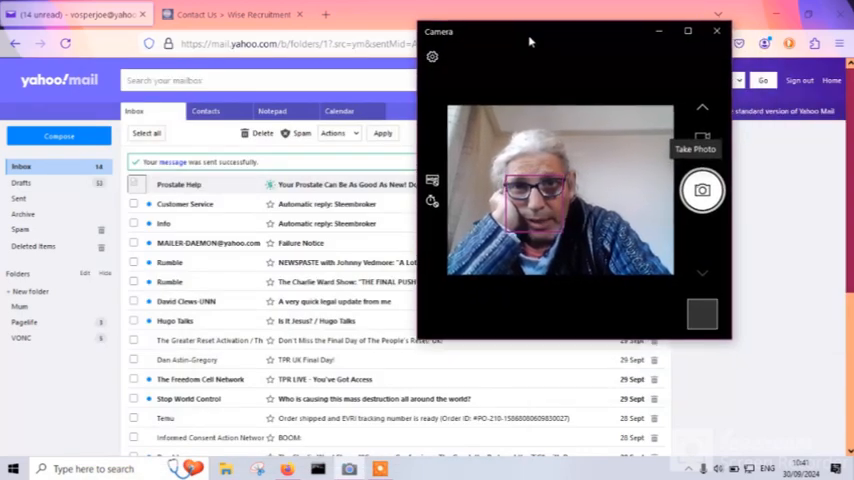
pyautogui.click(483, 14)
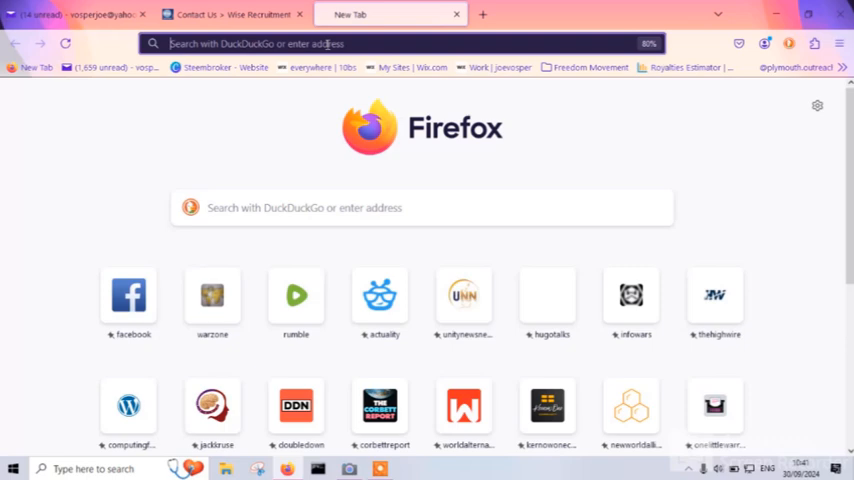
# - Search DuckDuckGo for 'uc gov' and open the GOV.UK Universal Credit sign-in page
pyautogui.click(421, 207)
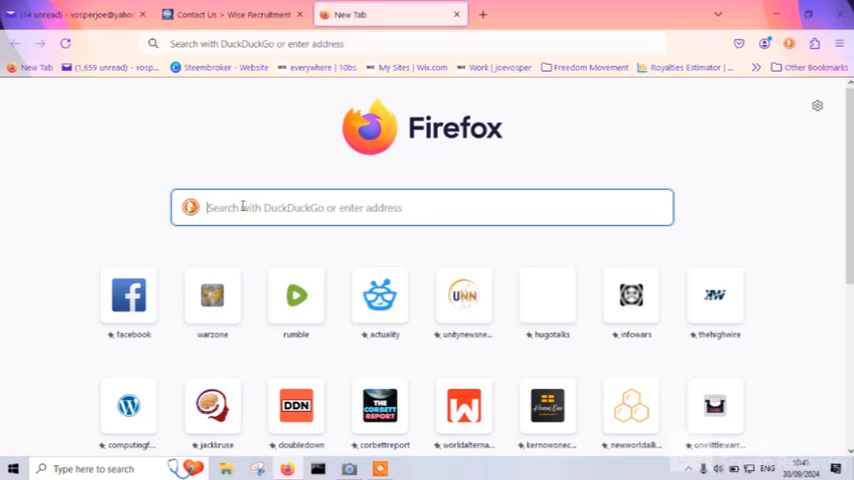
pyautogui.write('uc g')
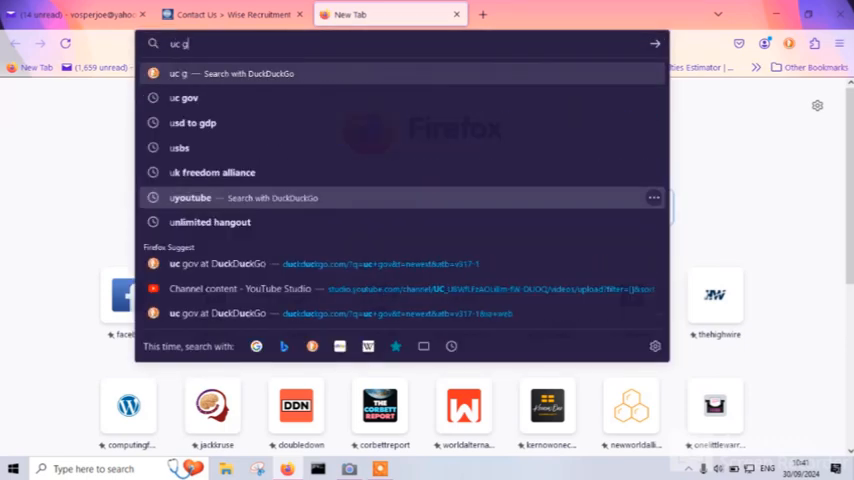
pyautogui.click(230, 263)
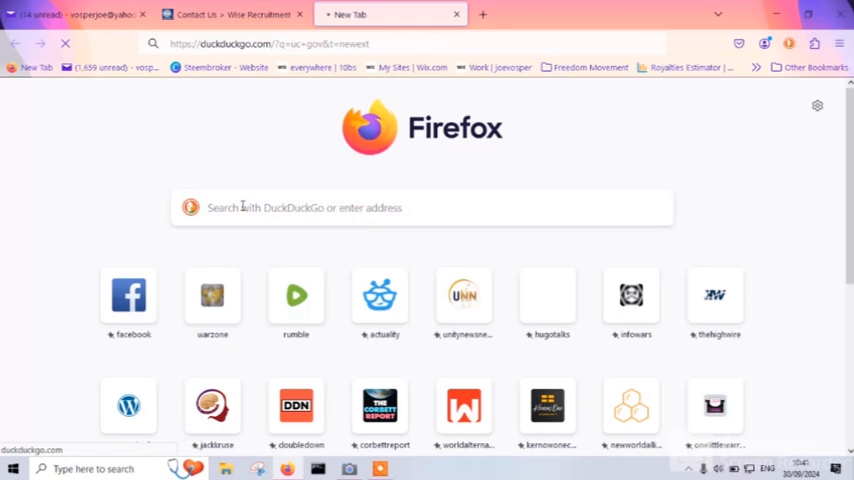
pyautogui.press('Return')
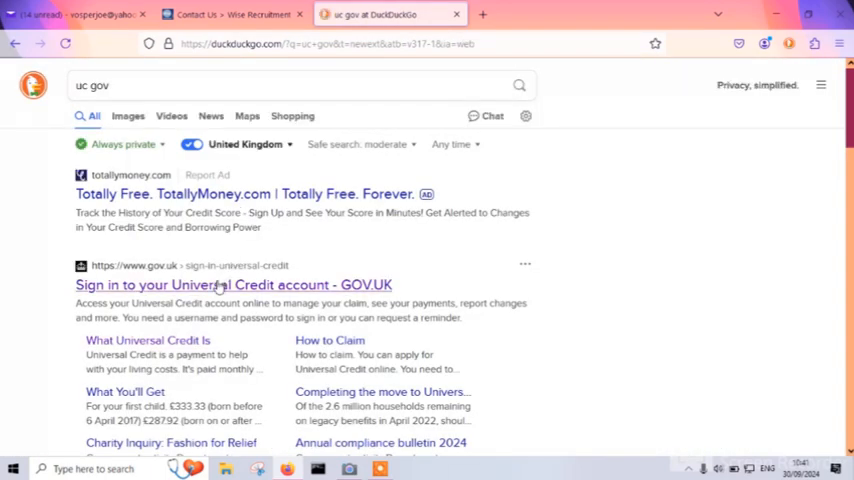
pyautogui.click(233, 285)
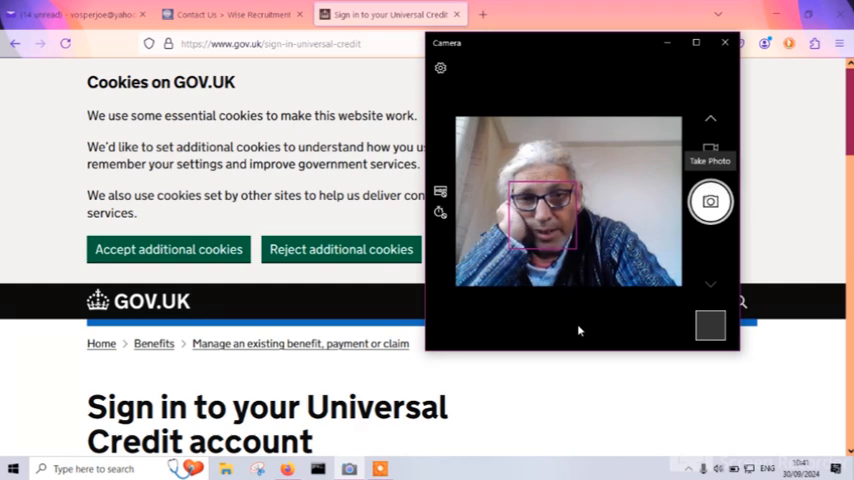
pyautogui.moveTo(724, 42)
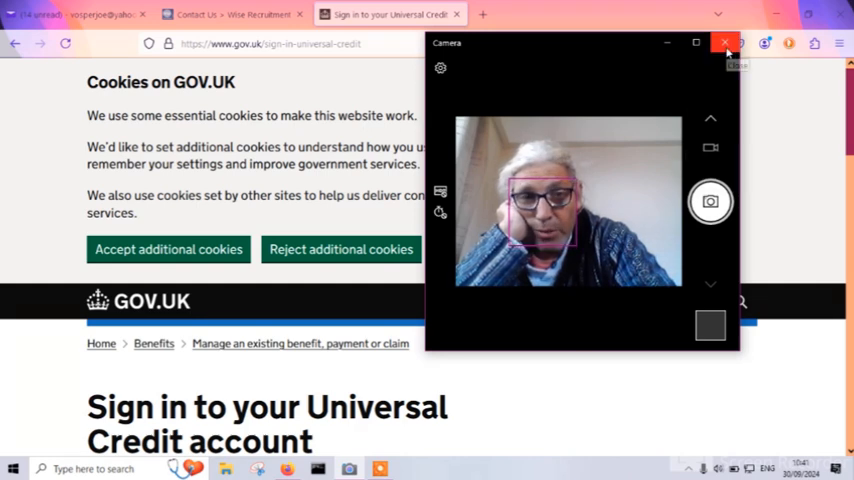